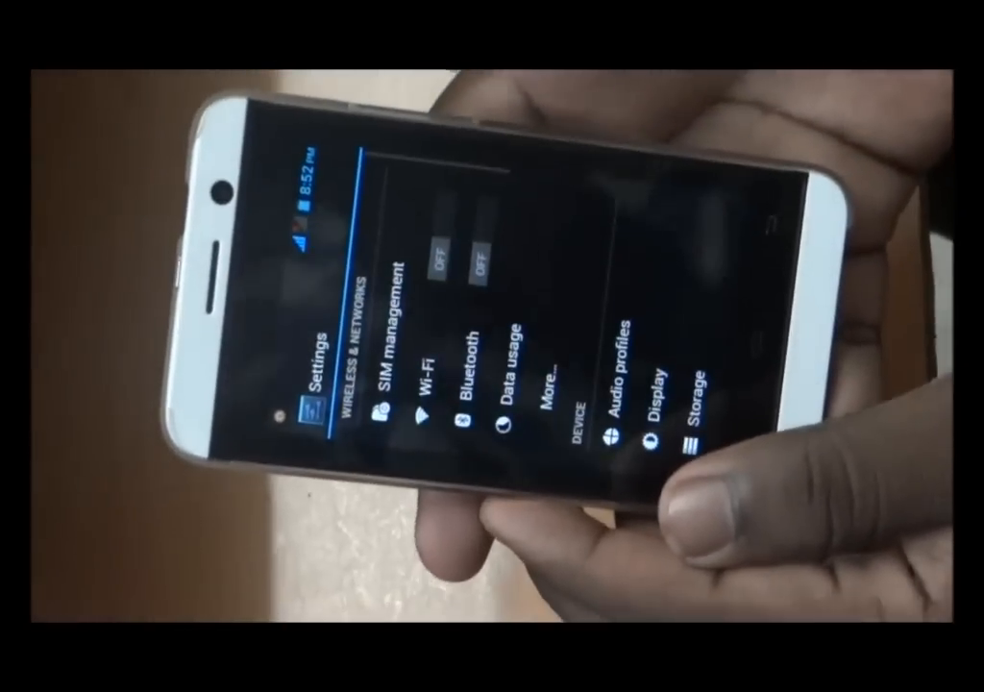
pyautogui.scroll(-3)
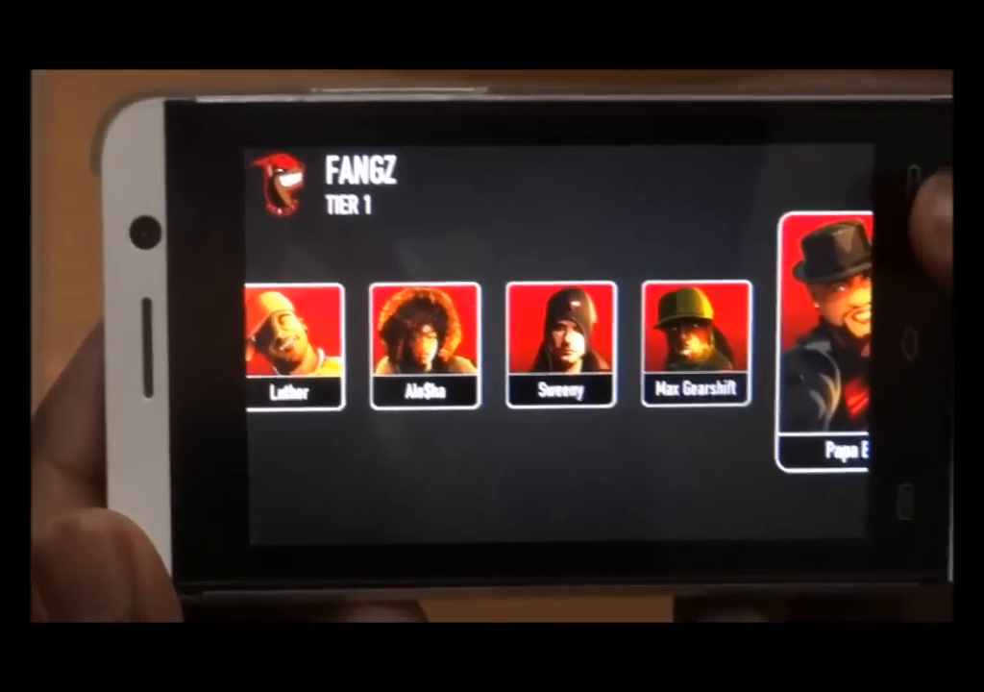
pyautogui.click(293, 346)
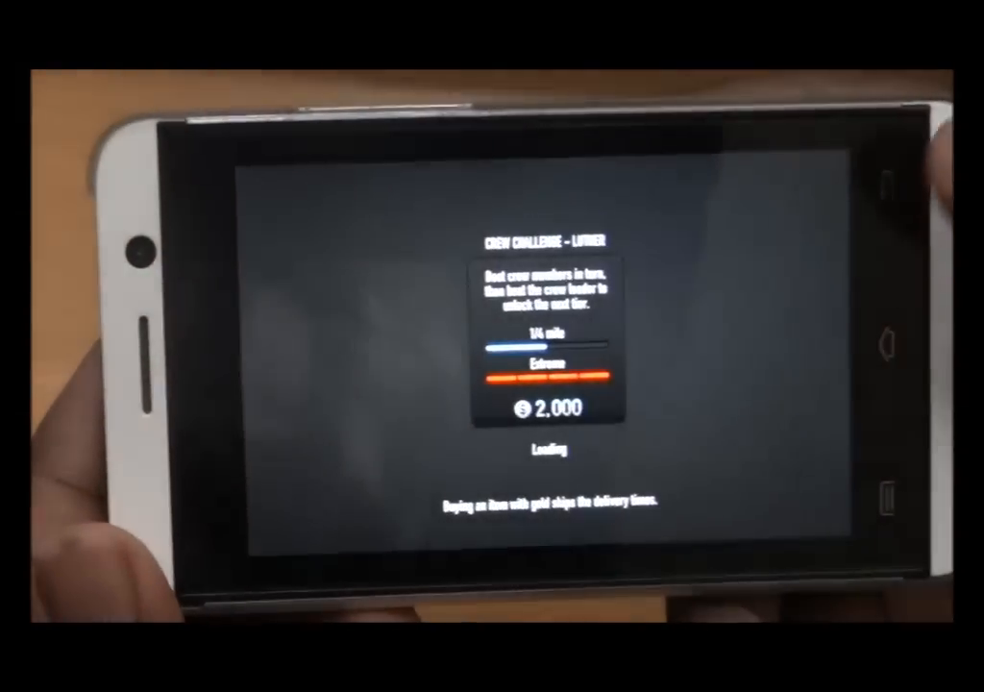